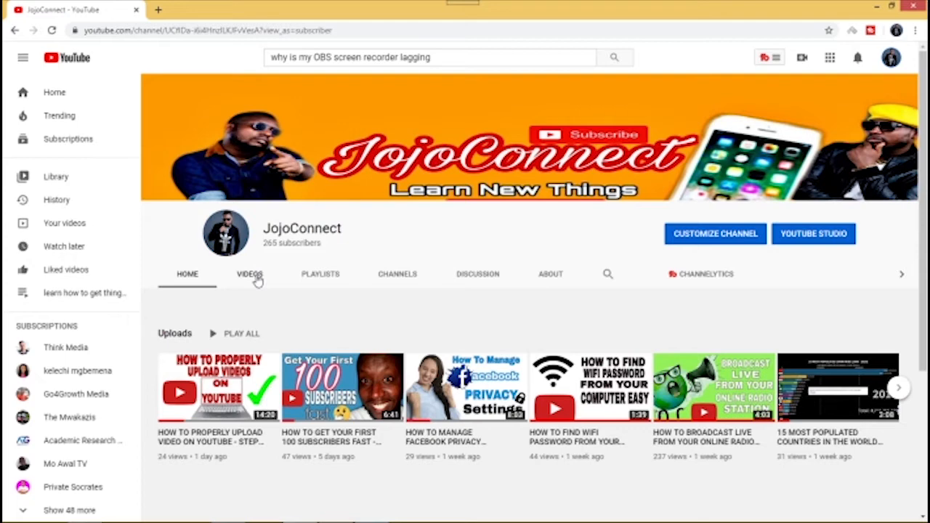
Step: Show the JojoConnect channel's Videos list and browse down through the uploads
{"action": "left_click", "coordinate": [249, 273]}
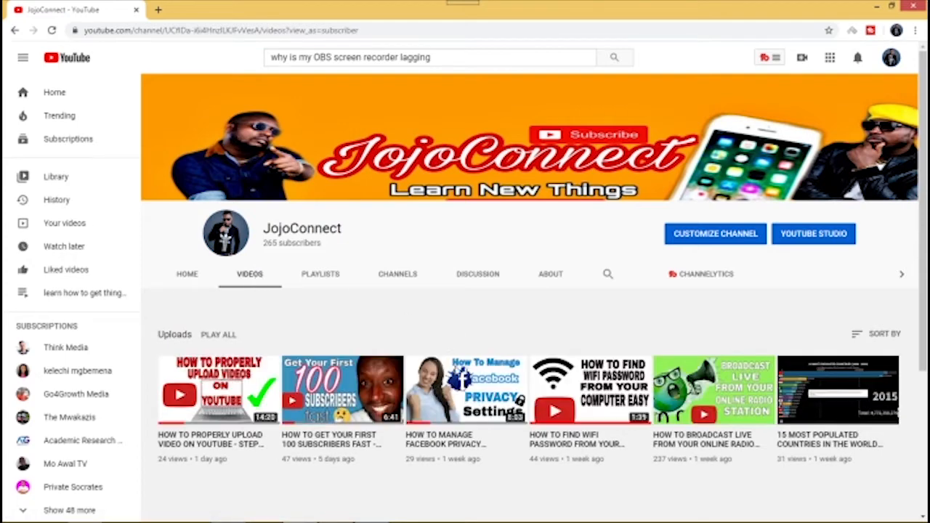
{"action": "scroll", "scroll_direction": "down", "scroll_amount": 3}
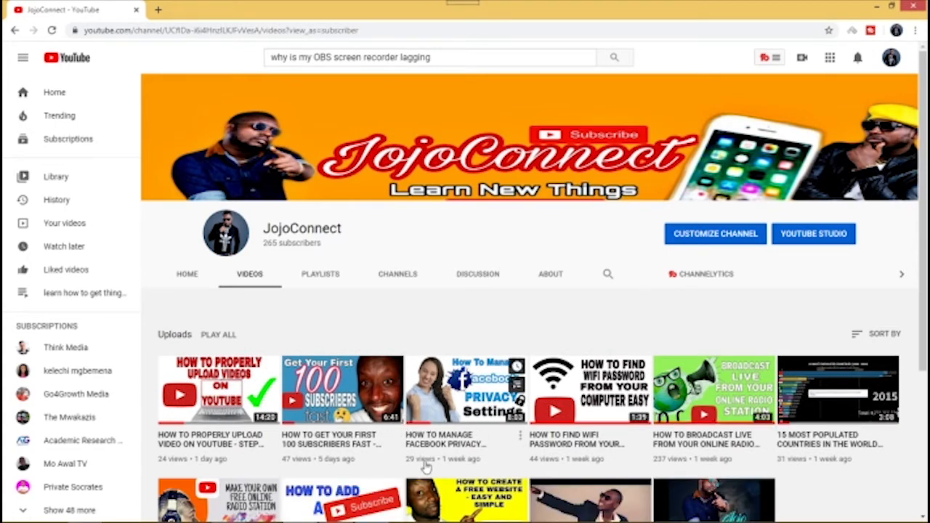
{"action": "scroll", "scroll_direction": "down", "scroll_amount": 3}
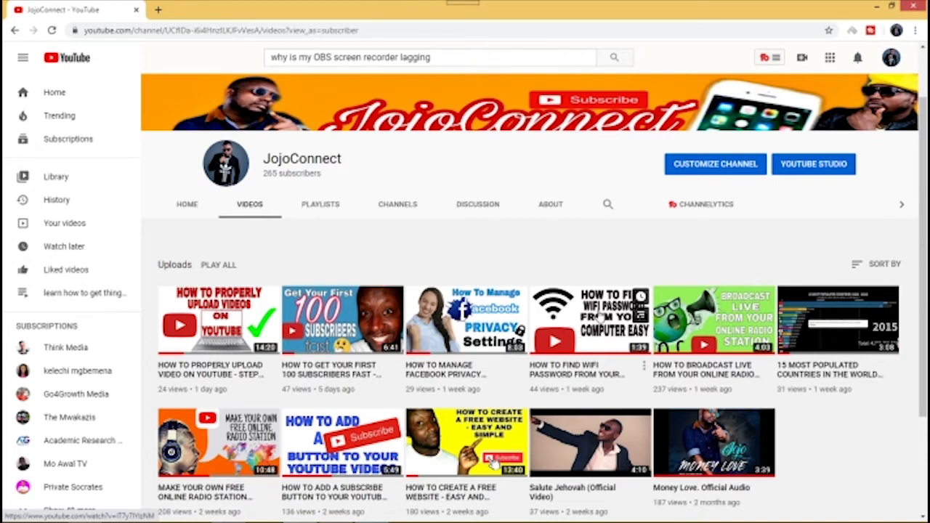
{"action": "mouse_move", "coordinate": [596, 332]}
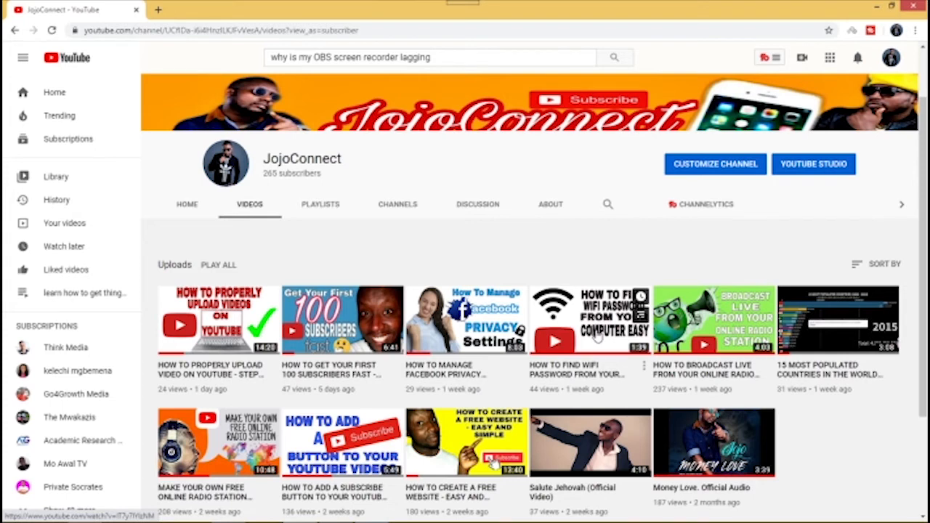
{"action": "mouse_move", "coordinate": [594, 333]}
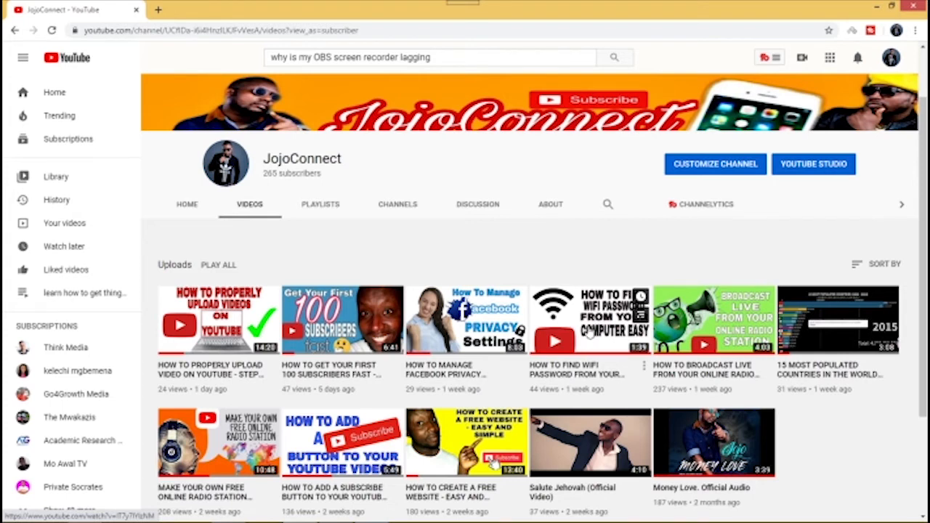
Step: Open the 'How to find WiFi password' video and move down to its comments
{"action": "left_click", "coordinate": [590, 319]}
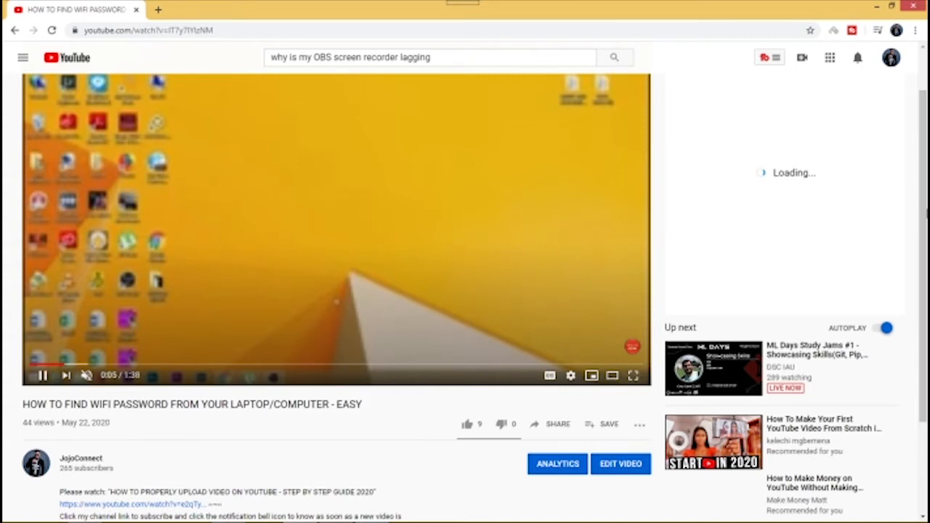
{"action": "scroll", "scroll_direction": "down", "scroll_amount": 3}
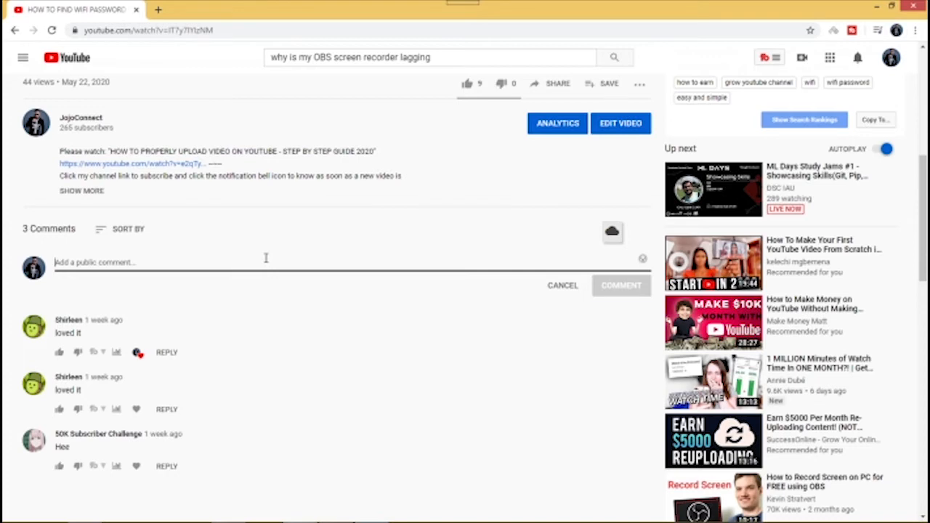
Step: Draft the comment 'Thank you for watching, follow the link to learn how to create a free...' radio station
{"action": "type", "text": "Than"}
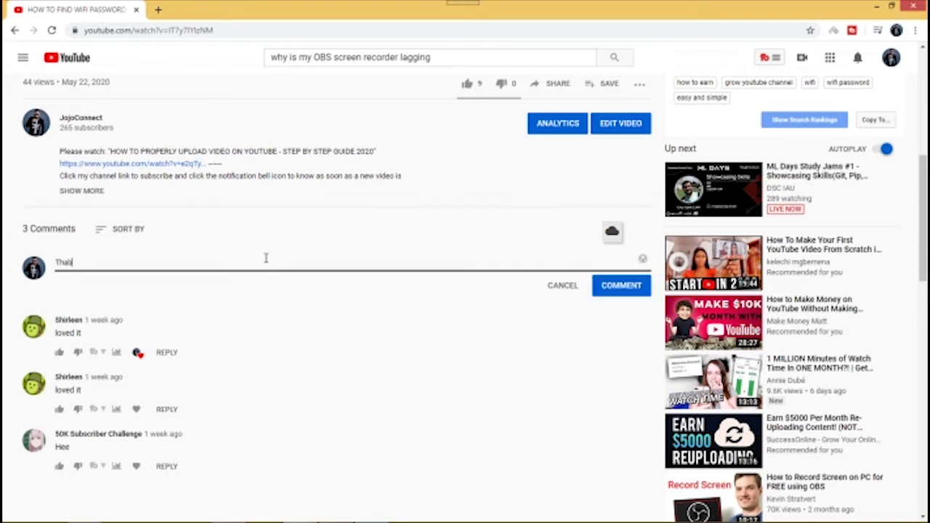
{"action": "type", "text": "Thank you"}
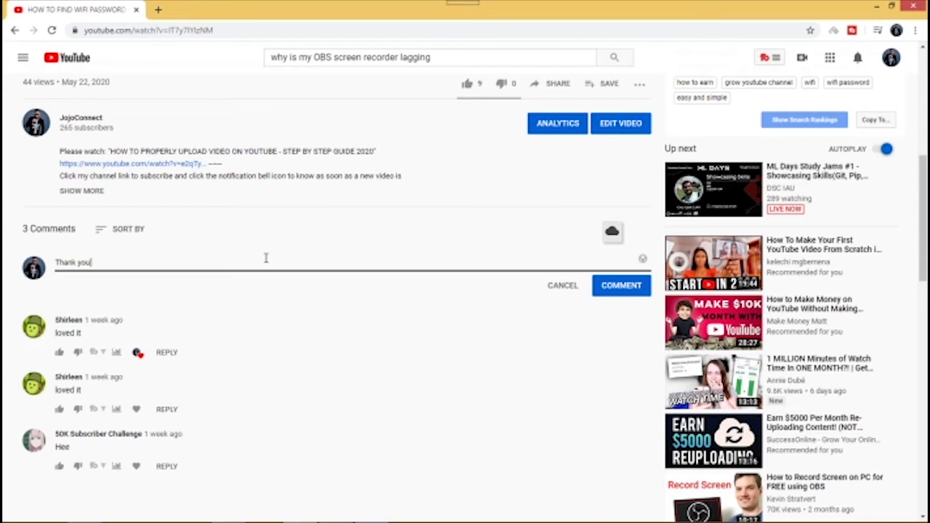
{"action": "type", "text": "for"}
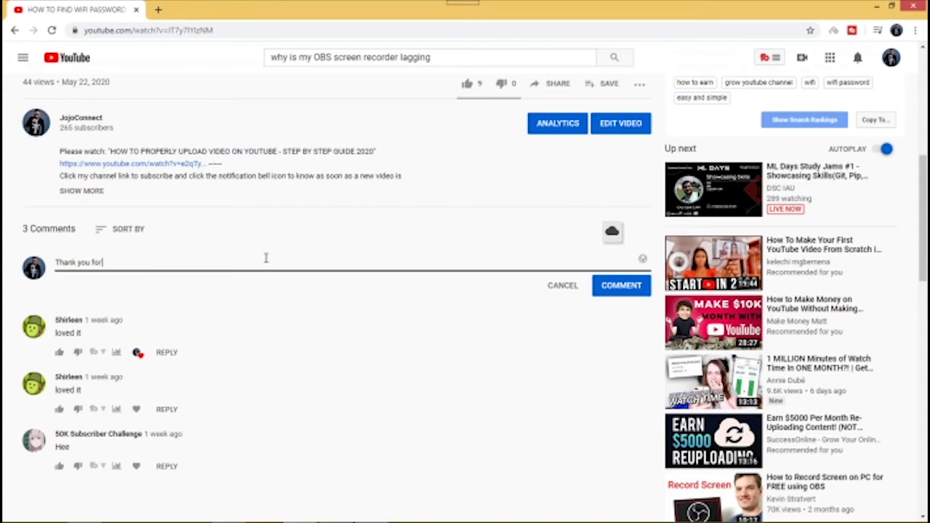
{"action": "type", "text": "watcho"}
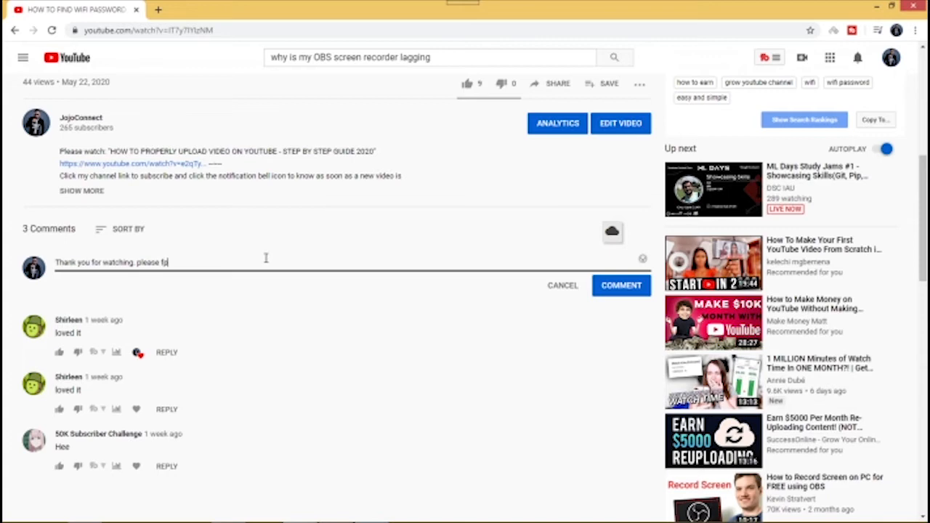
{"action": "type", "text": "ll"}
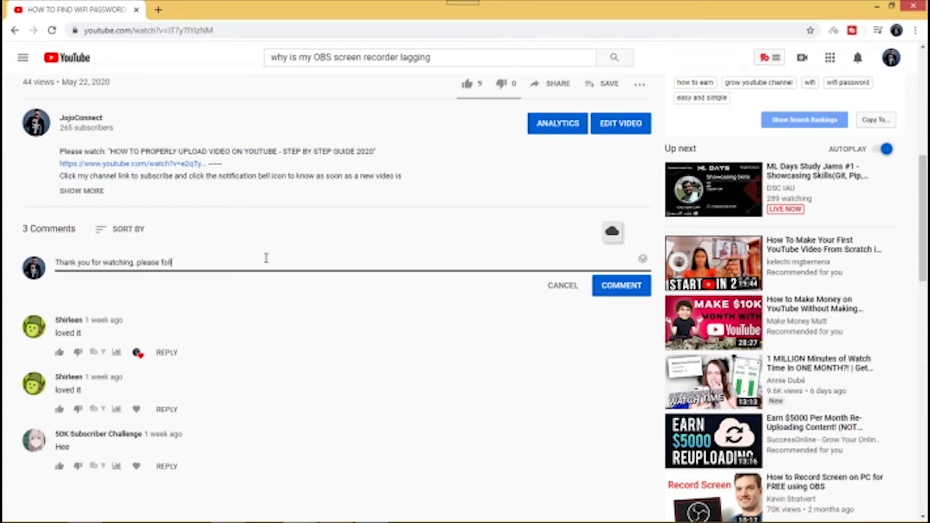
{"action": "type", "text": "low the"}
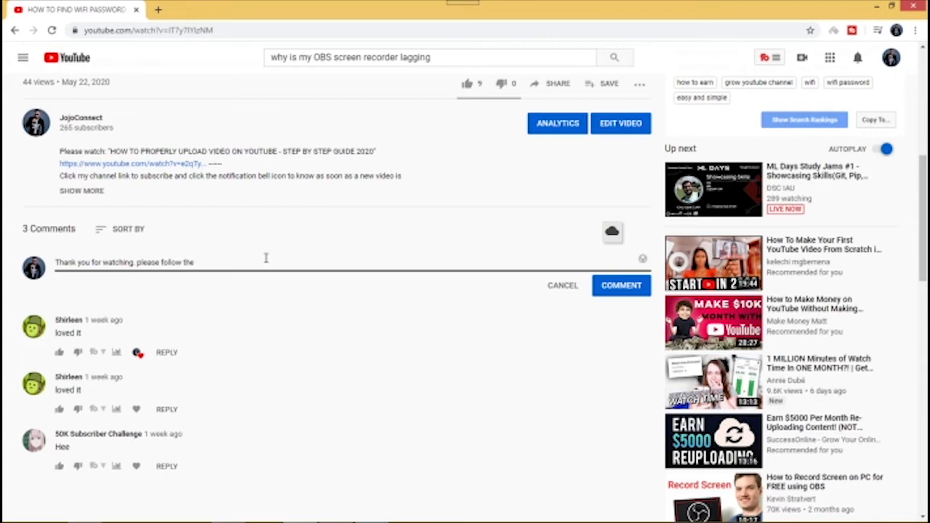
{"action": "type", "text": "link"}
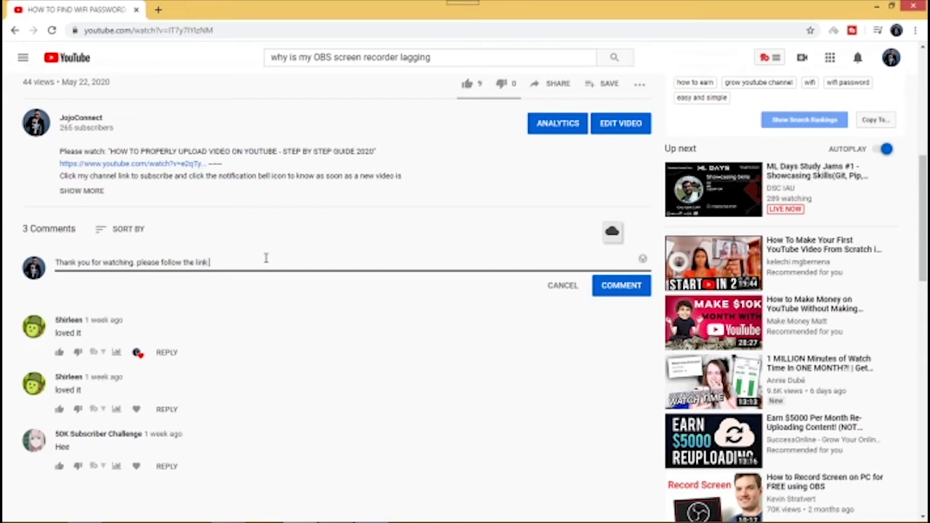
{"action": "type", "text": "to wa"}
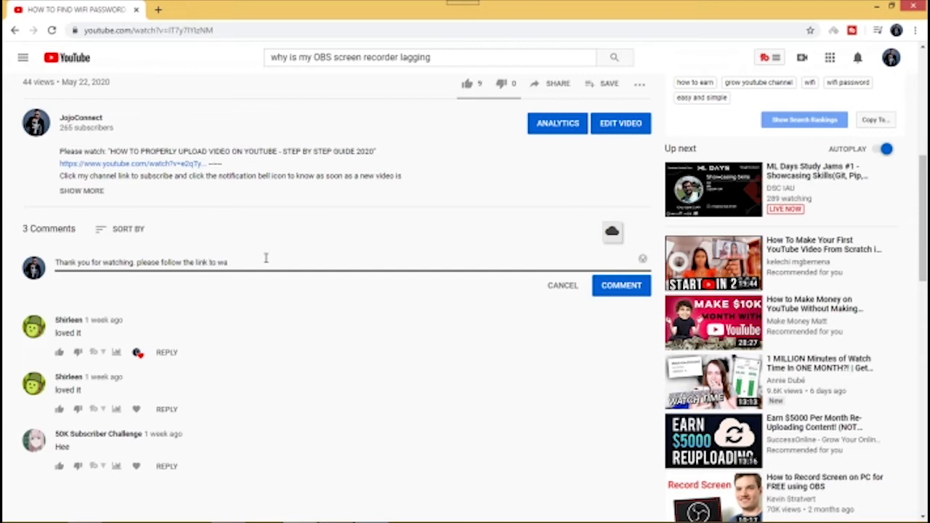
{"action": "type", "text": "wa"}
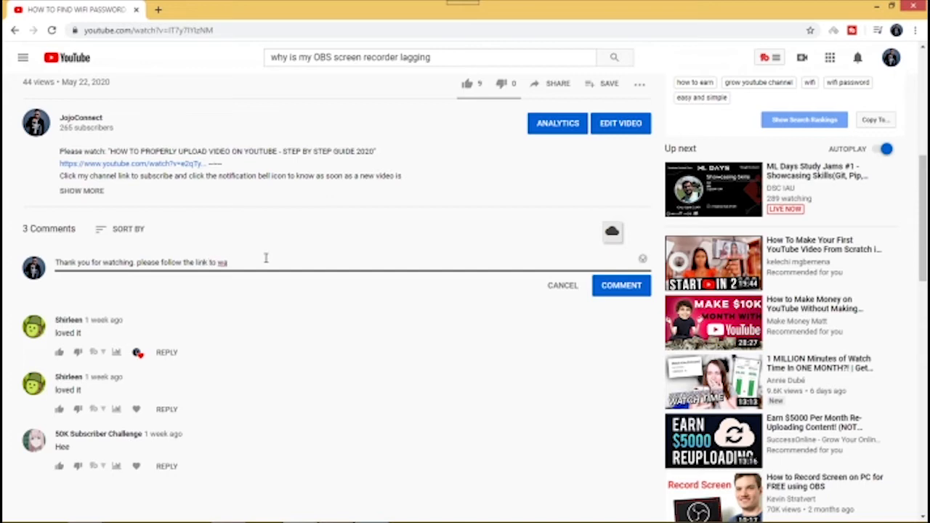
{"action": "type", "text": "learn ho"}
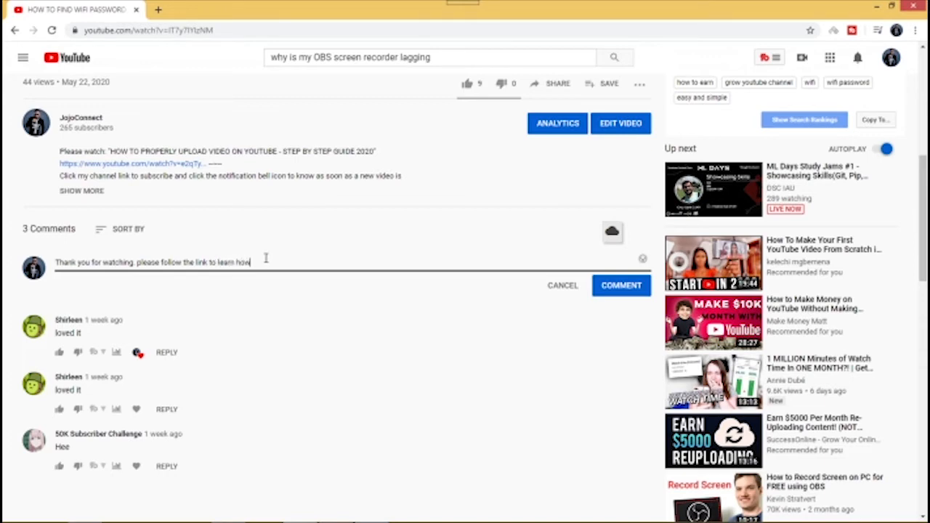
{"action": "type", "text": "to"}
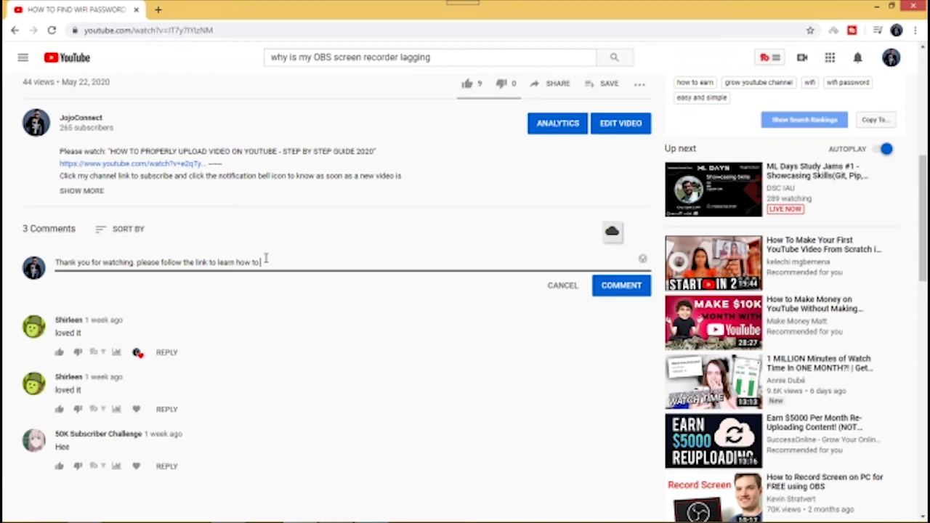
{"action": "type", "text": "d"}
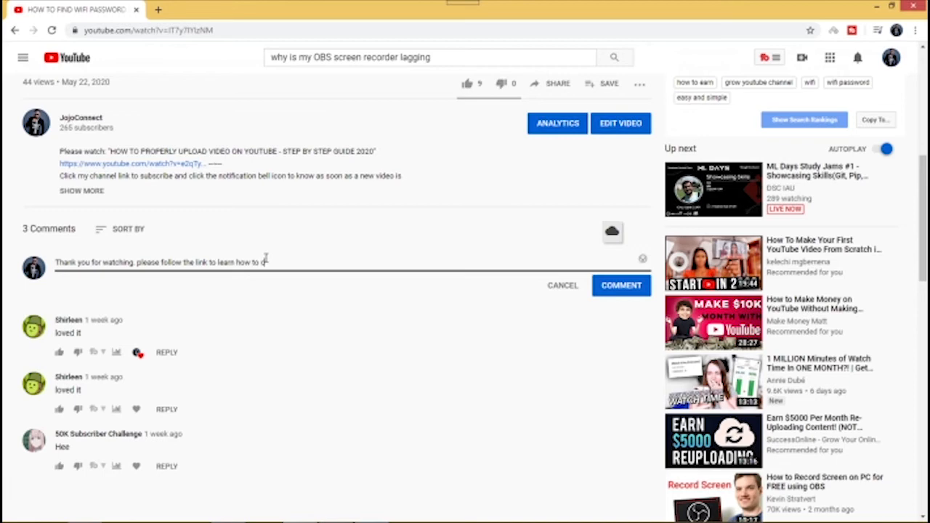
{"action": "type", "text": "reate"}
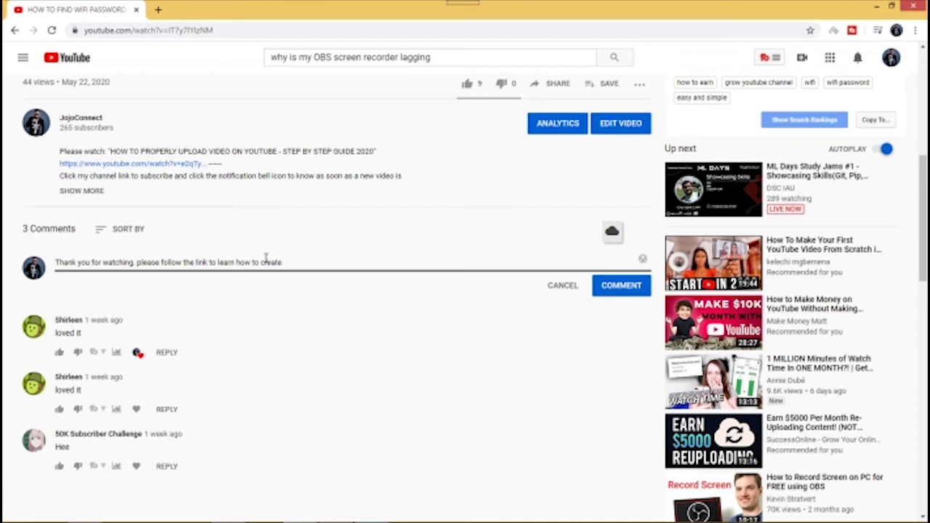
{"action": "type", "text": "a free n"}
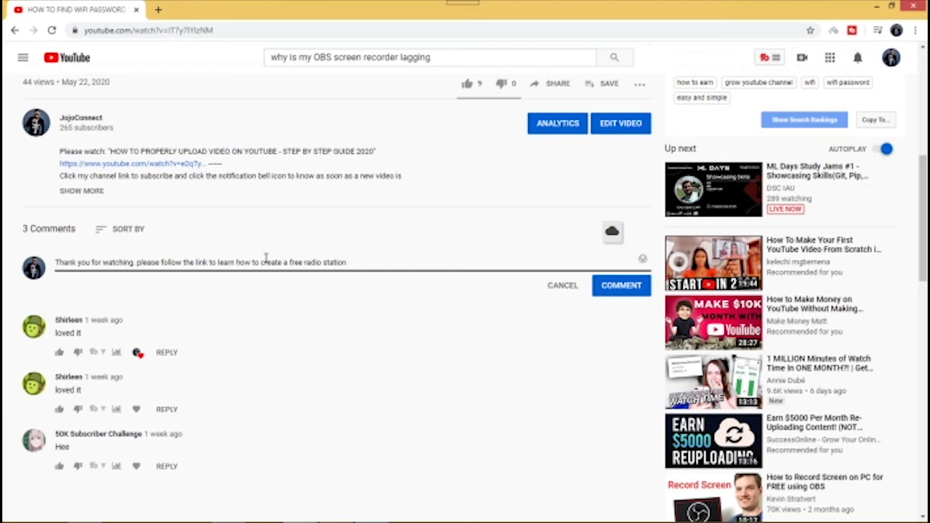
{"action": "mouse_move", "coordinate": [351, 262]}
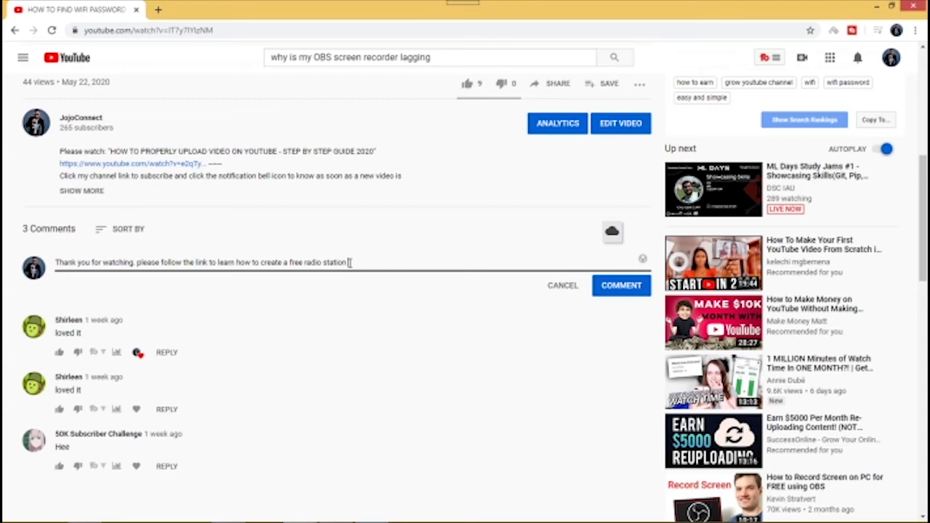
Step: Paste the earlier video's URL into the comment and post it publicly
{"action": "right_click", "coordinate": [352, 261]}
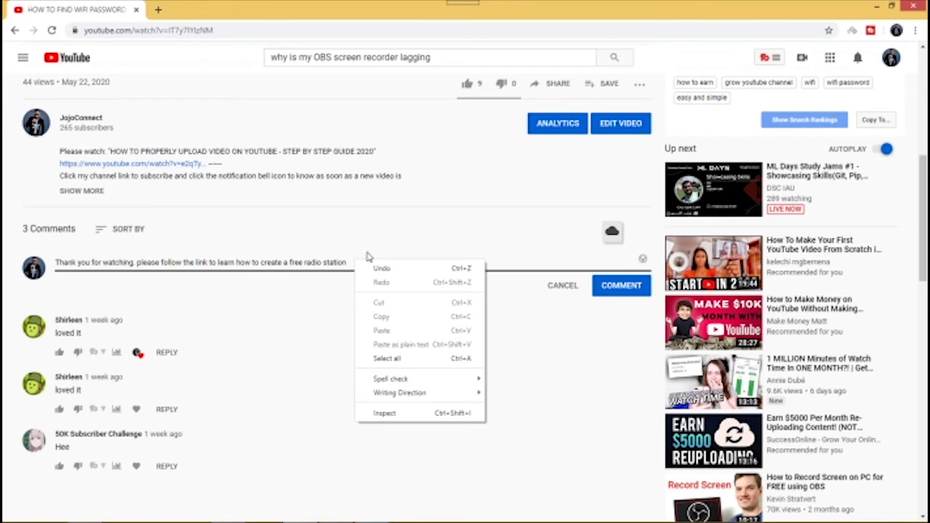
{"action": "left_click", "coordinate": [380, 331]}
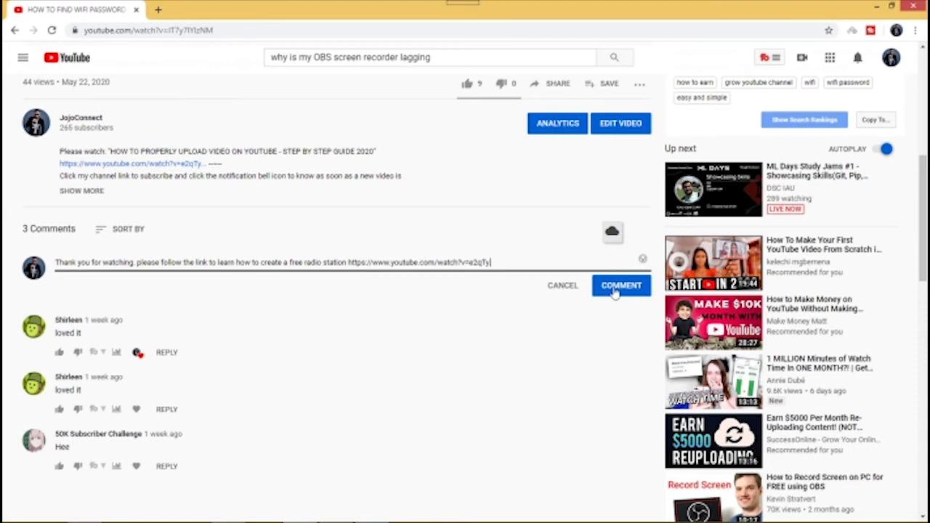
{"action": "left_click", "coordinate": [620, 285]}
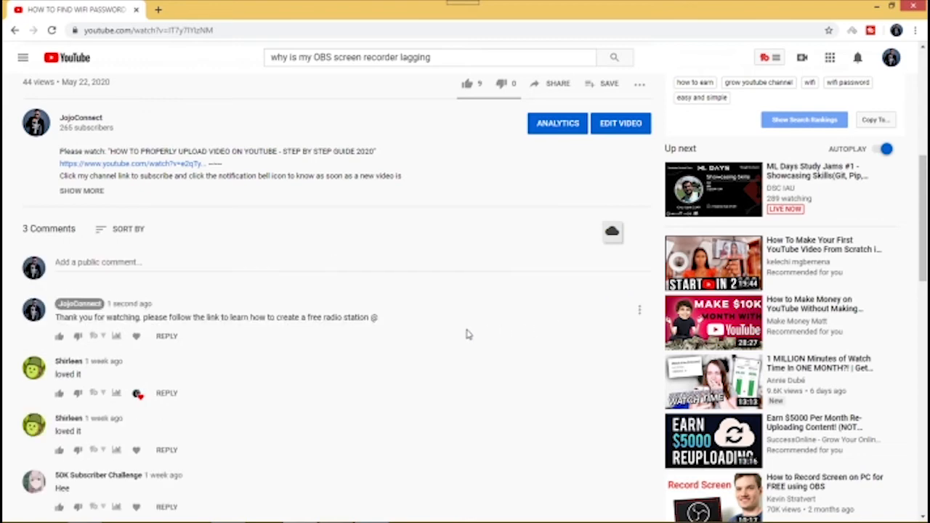
{"action": "mouse_move", "coordinate": [327, 331]}
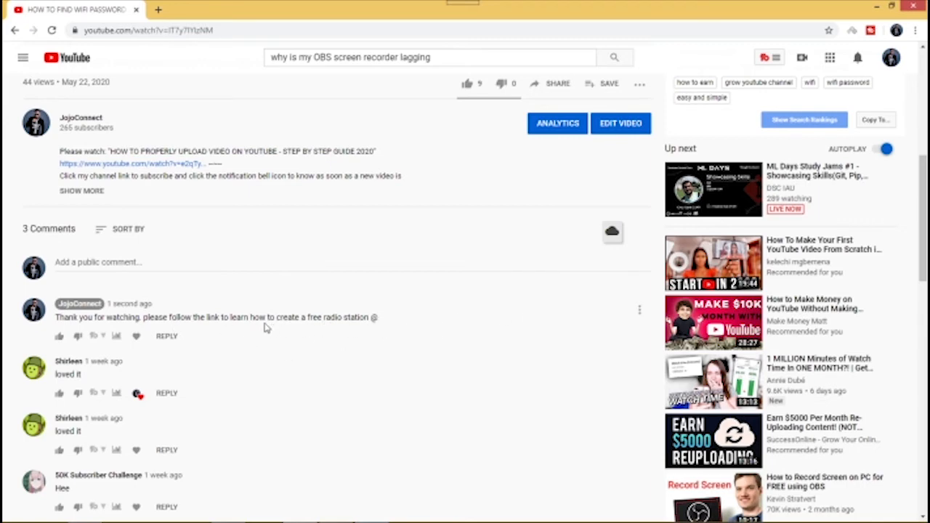
{"action": "mouse_move", "coordinate": [623, 321]}
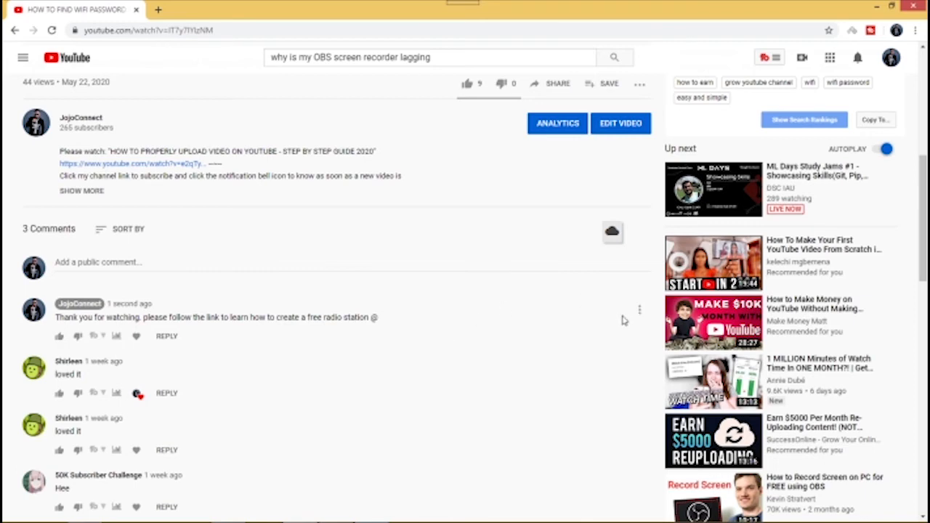
{"action": "mouse_move", "coordinate": [642, 316]}
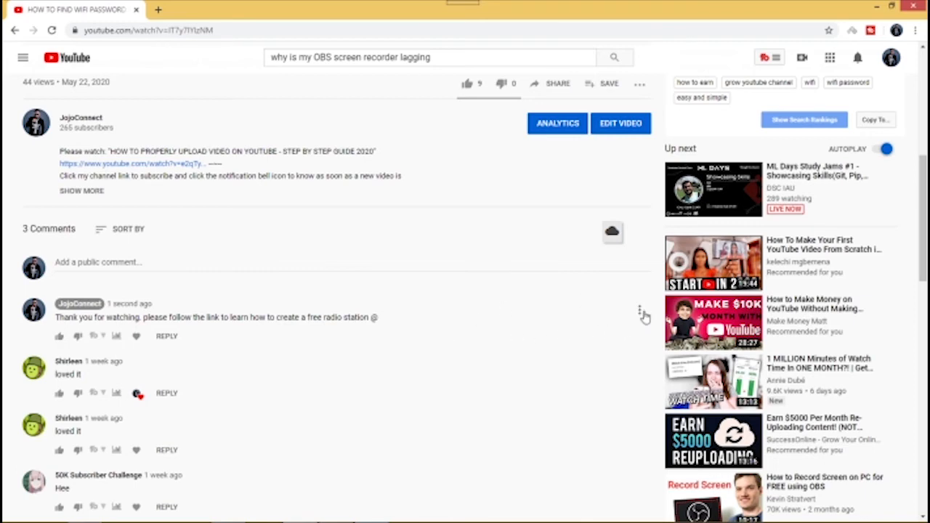
{"action": "mouse_move", "coordinate": [642, 314]}
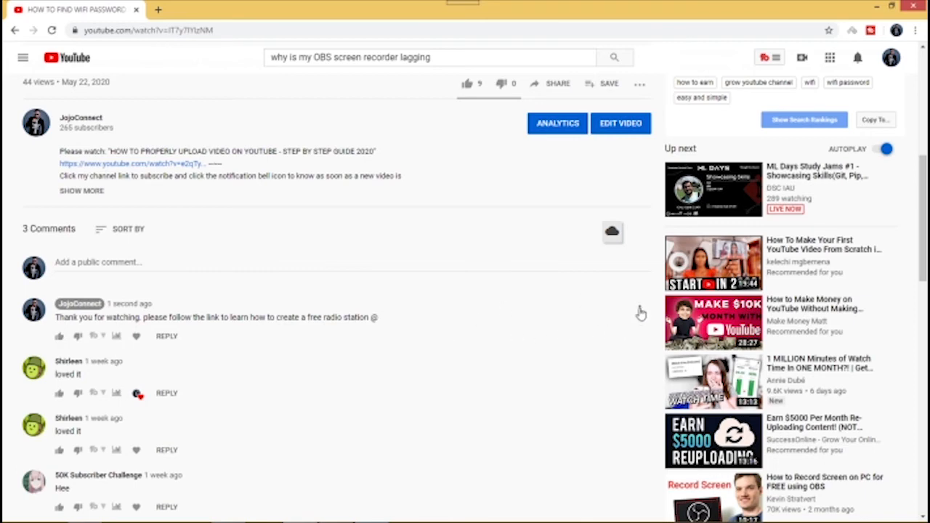
Step: Choose Pin from the new comment's action menu
{"action": "left_click", "coordinate": [640, 313]}
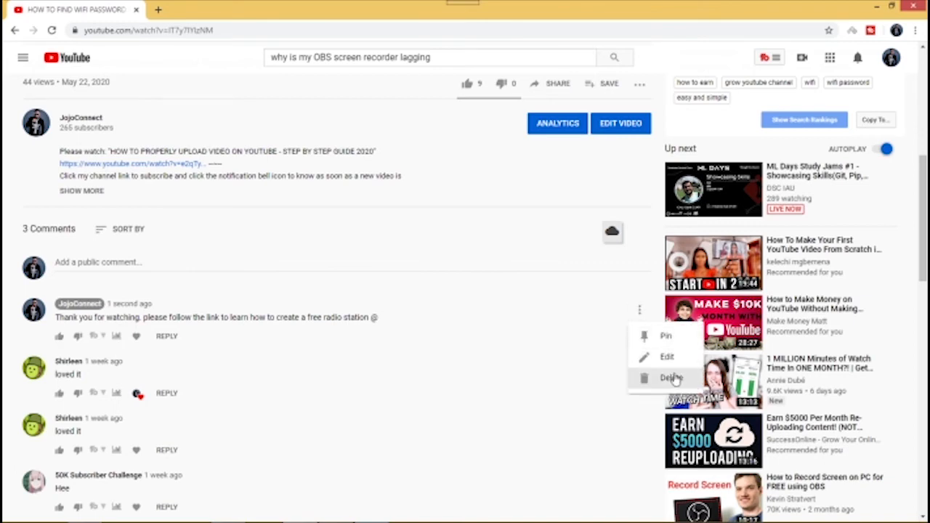
{"action": "mouse_move", "coordinate": [666, 336]}
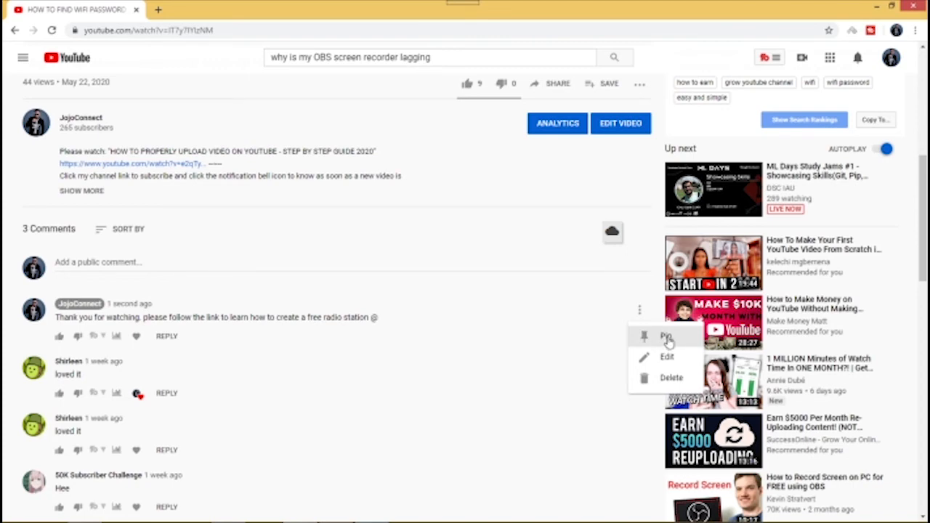
{"action": "mouse_move", "coordinate": [665, 342]}
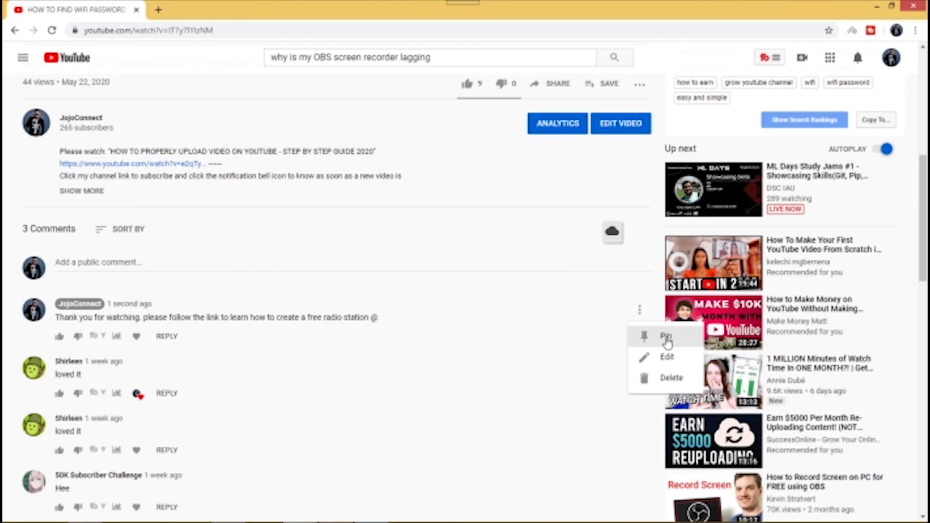
{"action": "left_click", "coordinate": [665, 336]}
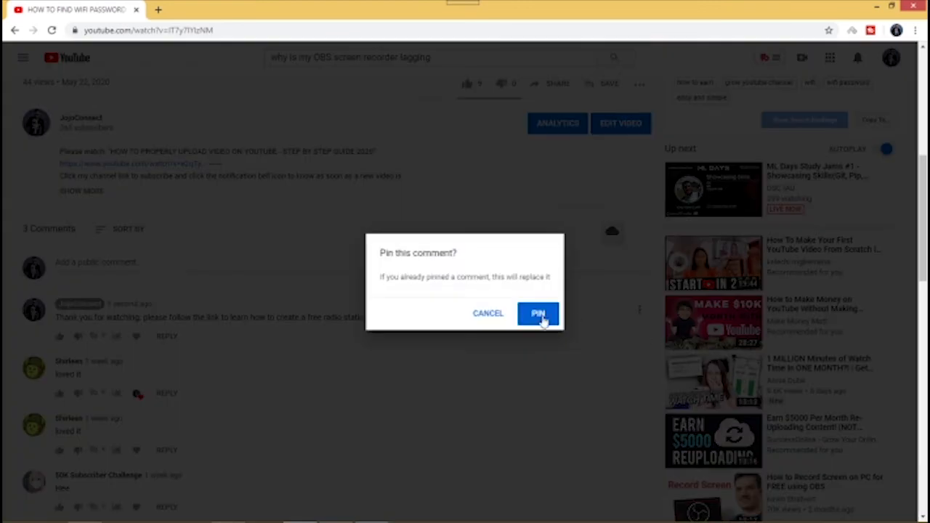
{"action": "mouse_move", "coordinate": [498, 288]}
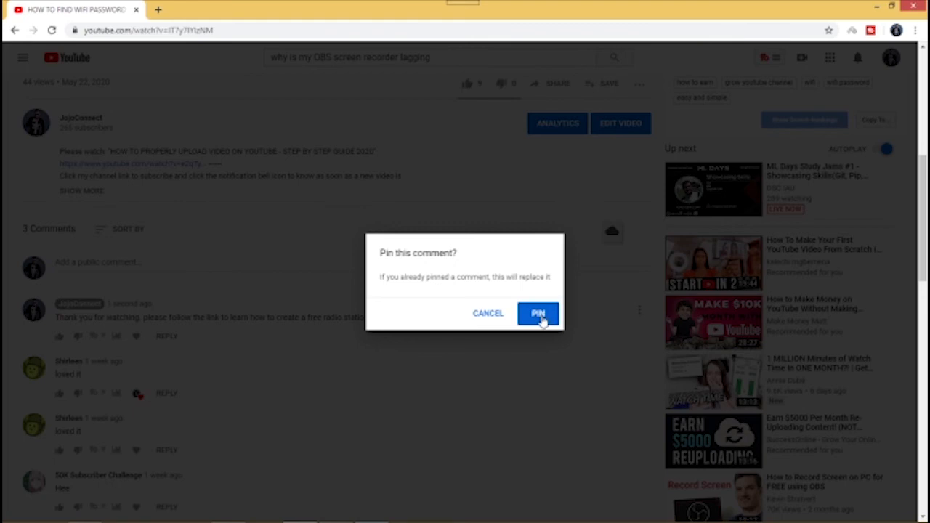
Step: Confirm pinning so the link comment sits atop the video's comments
{"action": "left_click", "coordinate": [537, 314]}
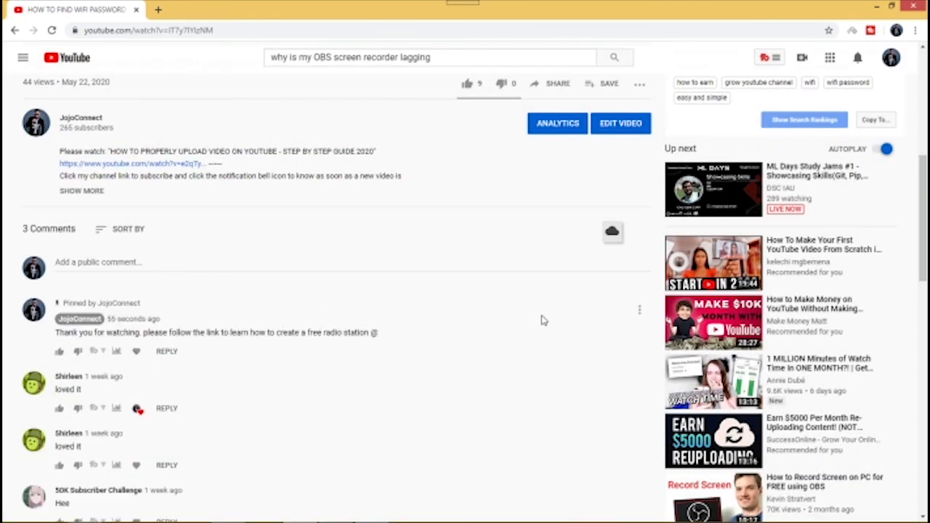